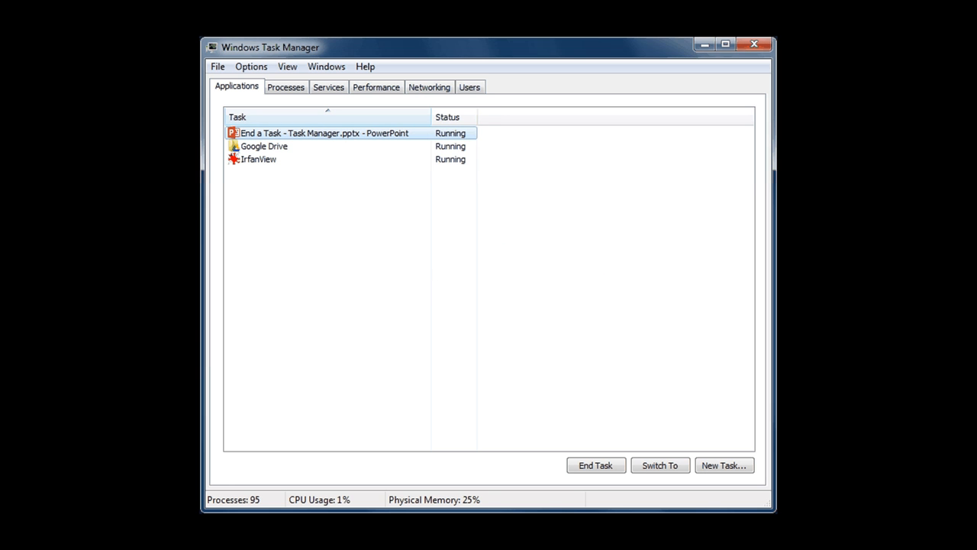
- End the PowerPoint presentation task, leaving only Google Drive and IrfanView running
{"action": "left_click", "coordinate": [323, 133]}
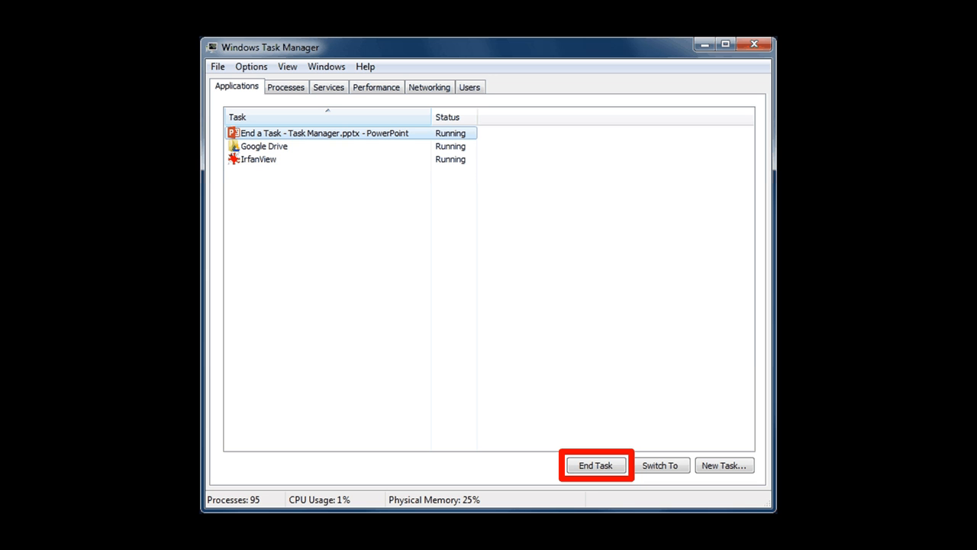
{"action": "left_click", "coordinate": [596, 464]}
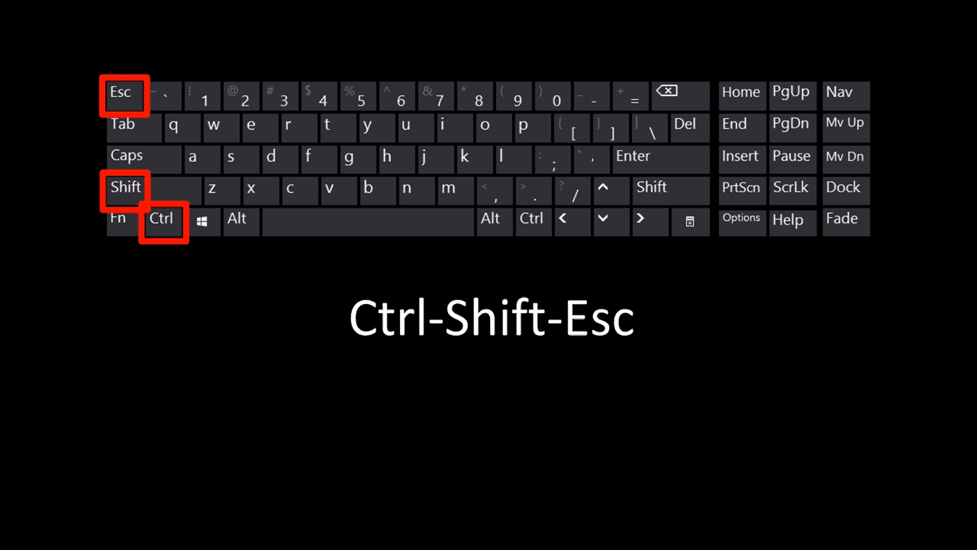
{"action": "key", "text": "Ctrl+Shift+Esc"}
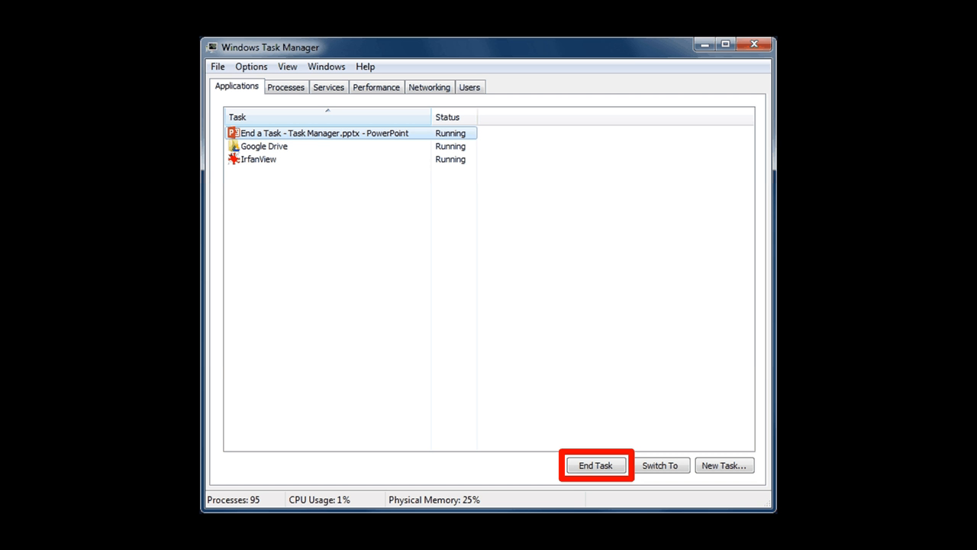
{"action": "left_click", "coordinate": [596, 464]}
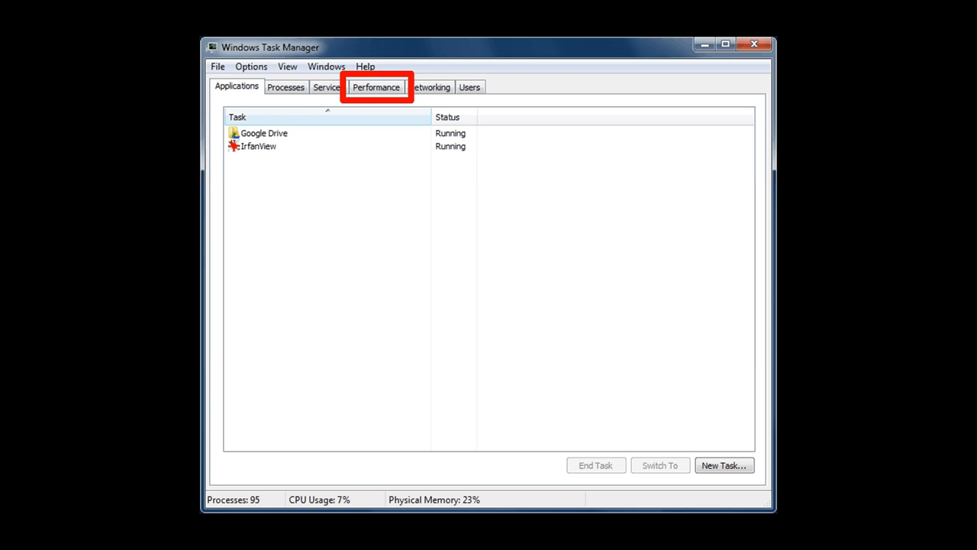
- View the CPU and memory graphs on Performance, then return to Applications showing nine programs
{"action": "left_click", "coordinate": [375, 86]}
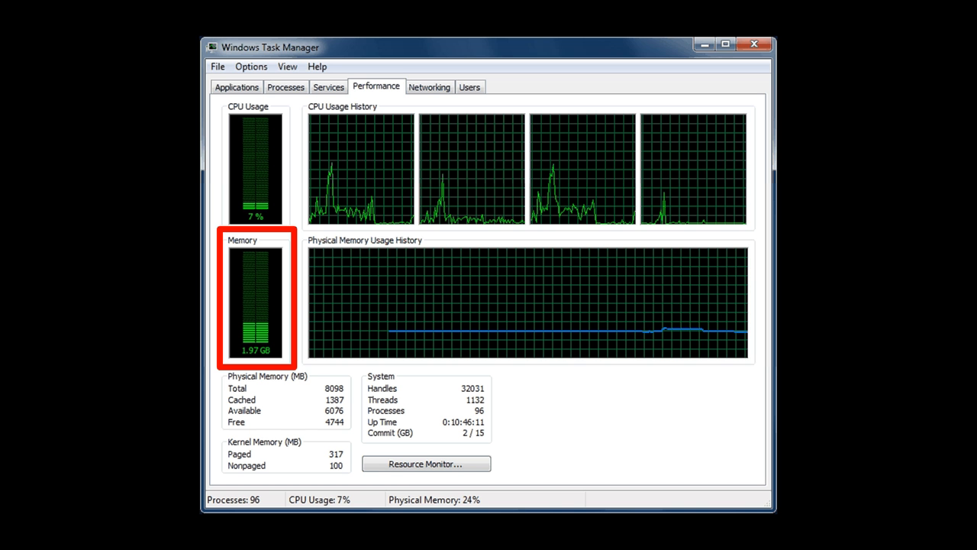
{"action": "left_click", "coordinate": [236, 86]}
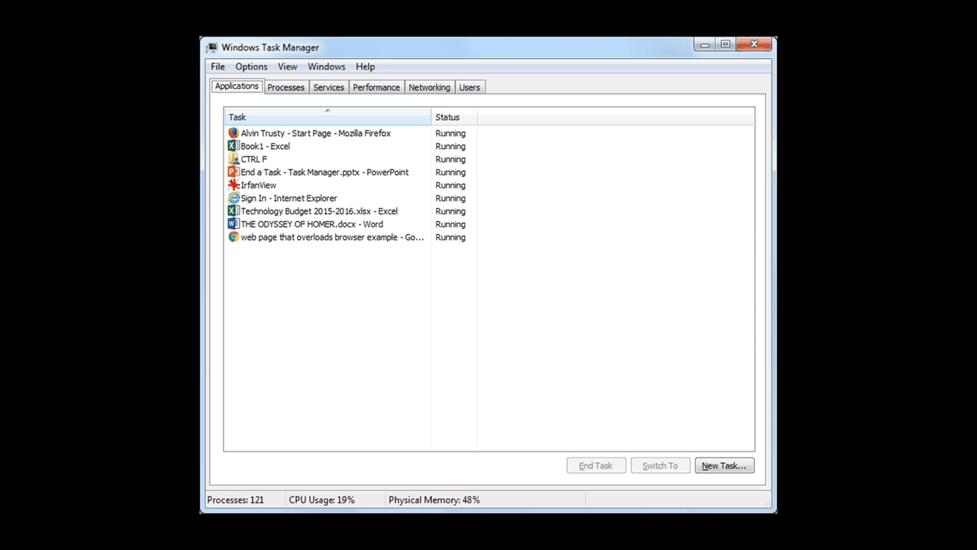
- Check CPU and memory under load (3.86 GB), then reopen Task Manager on the short Applications list
{"action": "left_click", "coordinate": [375, 86]}
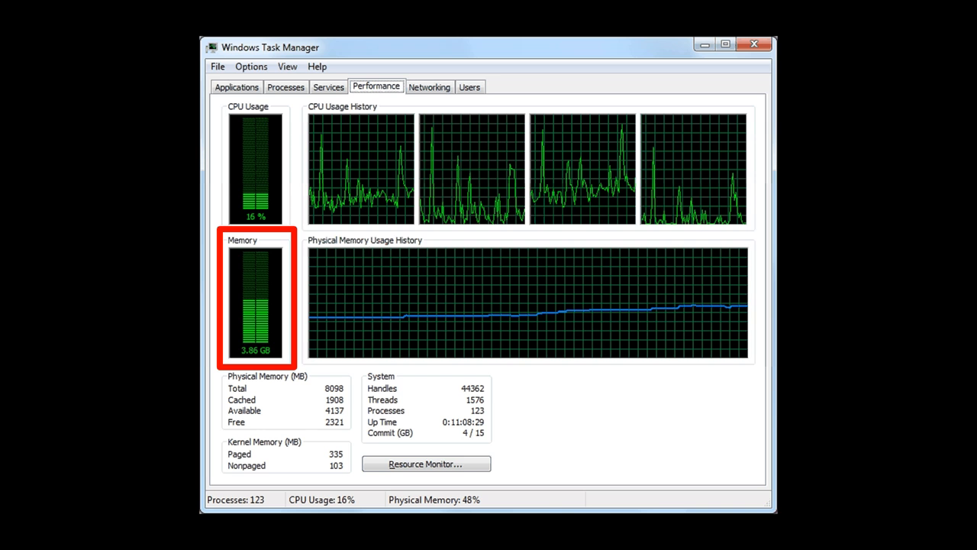
{"action": "key", "text": "Ctrl+Shift+Esc"}
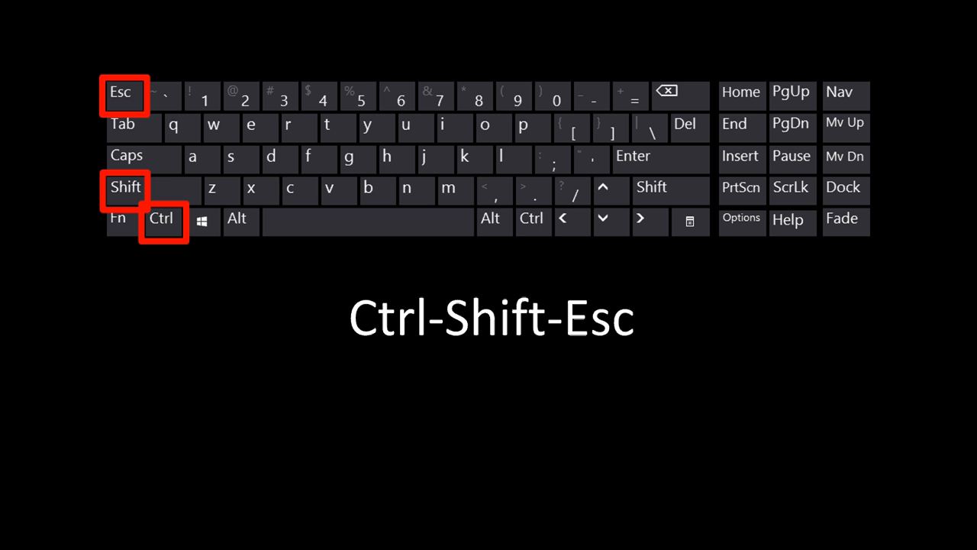
{"action": "key", "text": "ctrl+shift+esc"}
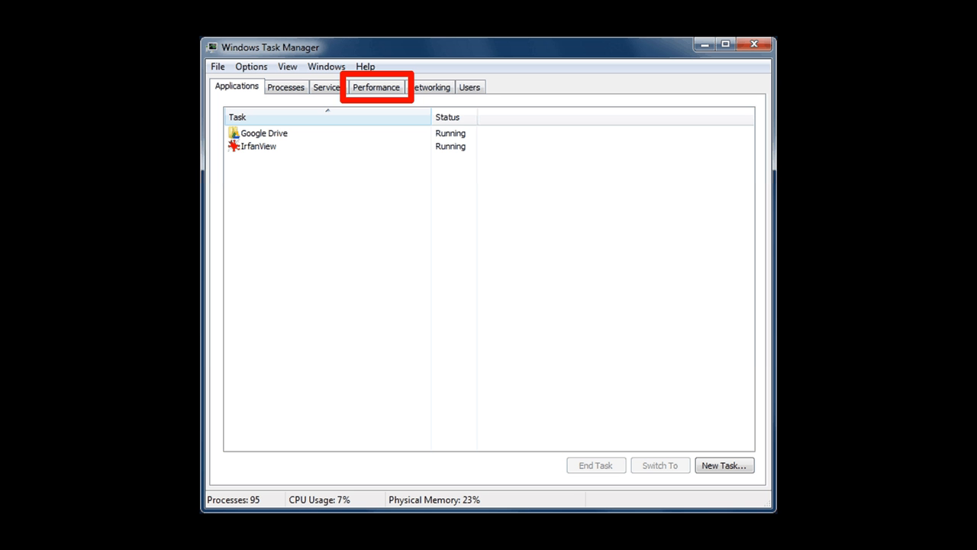